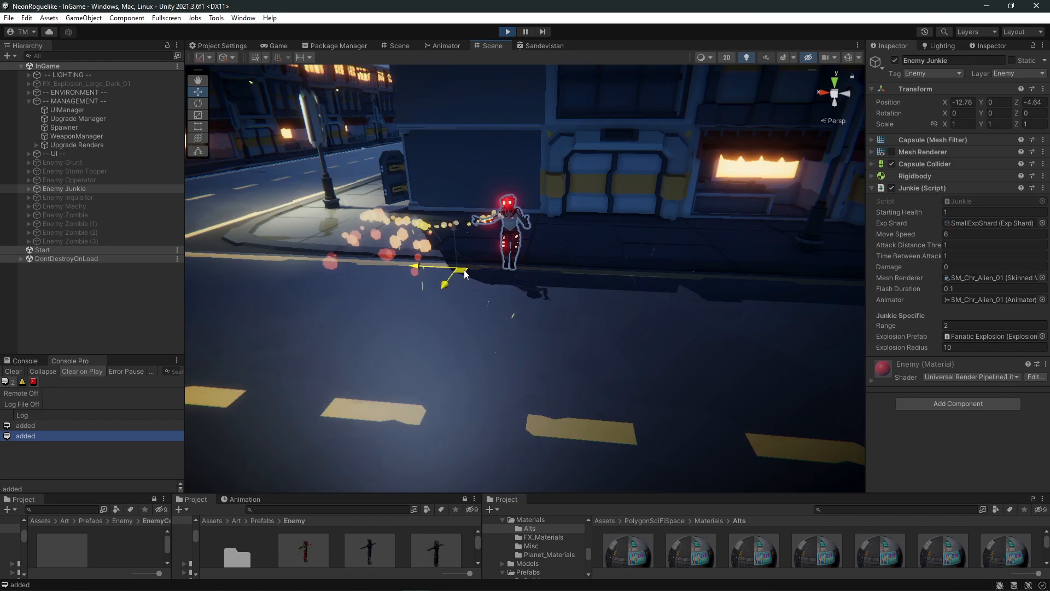
- Enter Play mode and maximize the Game view showing the neon street camera
left_click(507, 32)
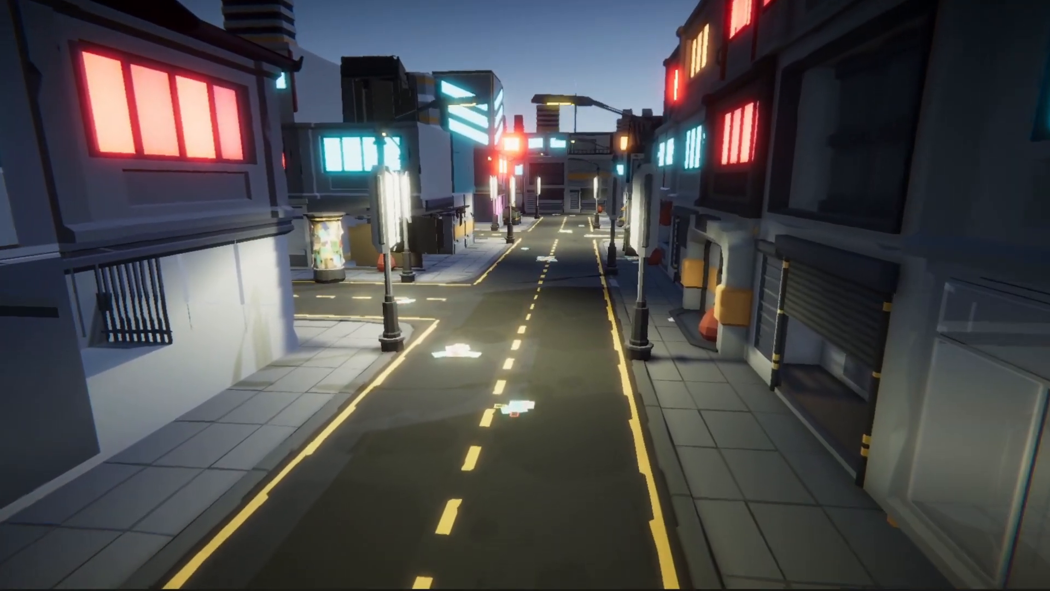
- Fly the camera up over the intersection for an overhead view of the city block
key("w")
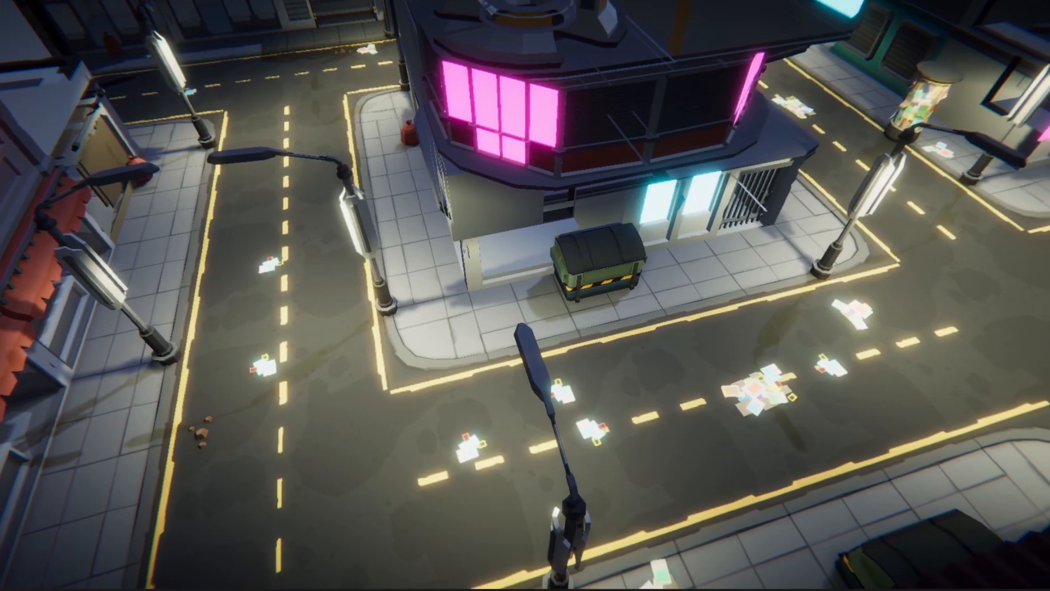
mouse_move(526, 296)
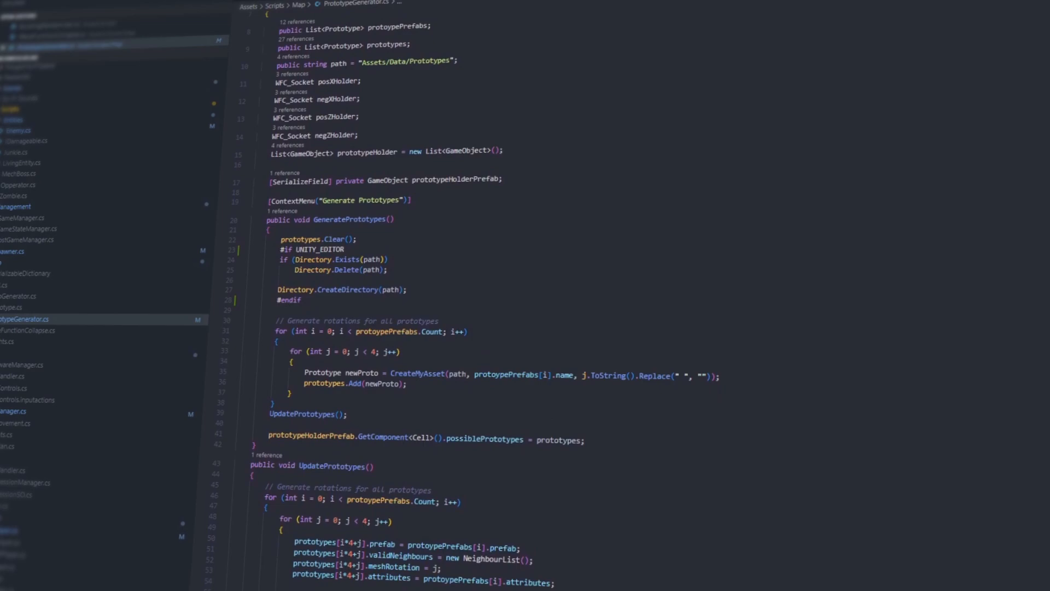
- Inspect the road_straight_1 and road_straight_3 prototypes from Assets/Data/Prototypes
scroll("down", 3)
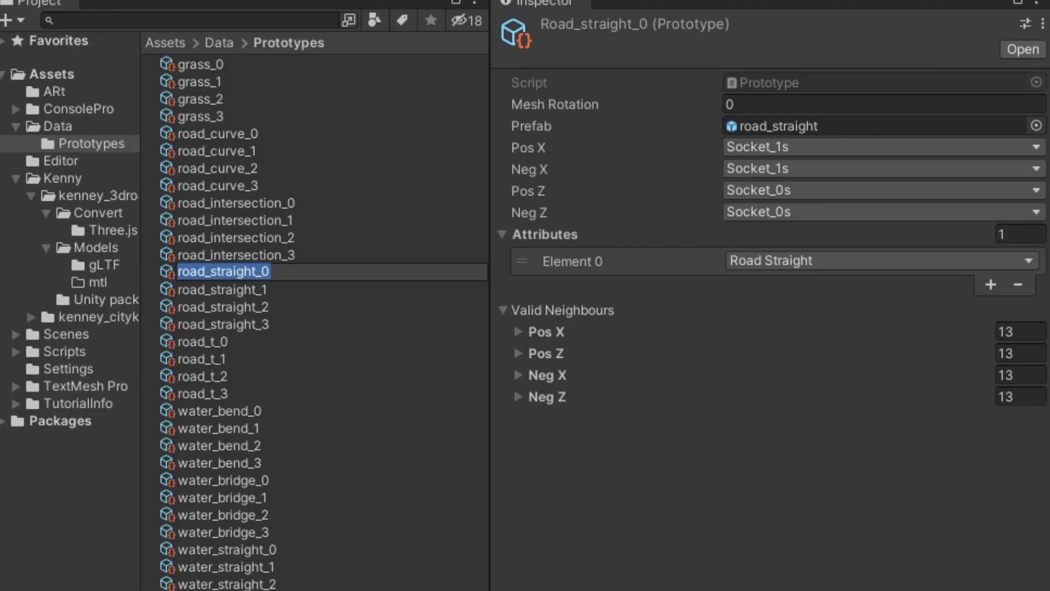
left_click(221, 290)
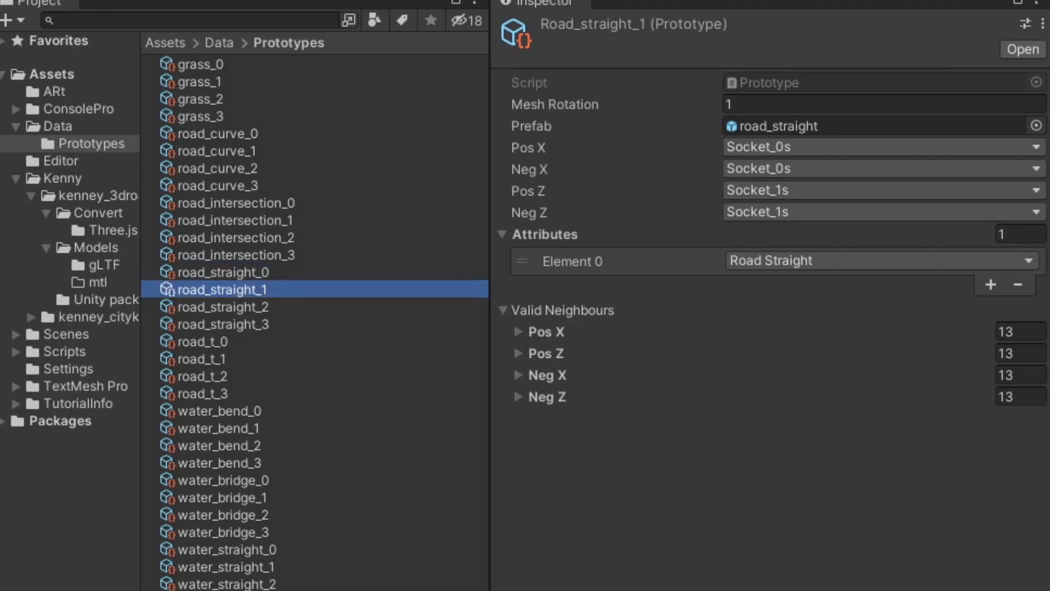
left_click(224, 325)
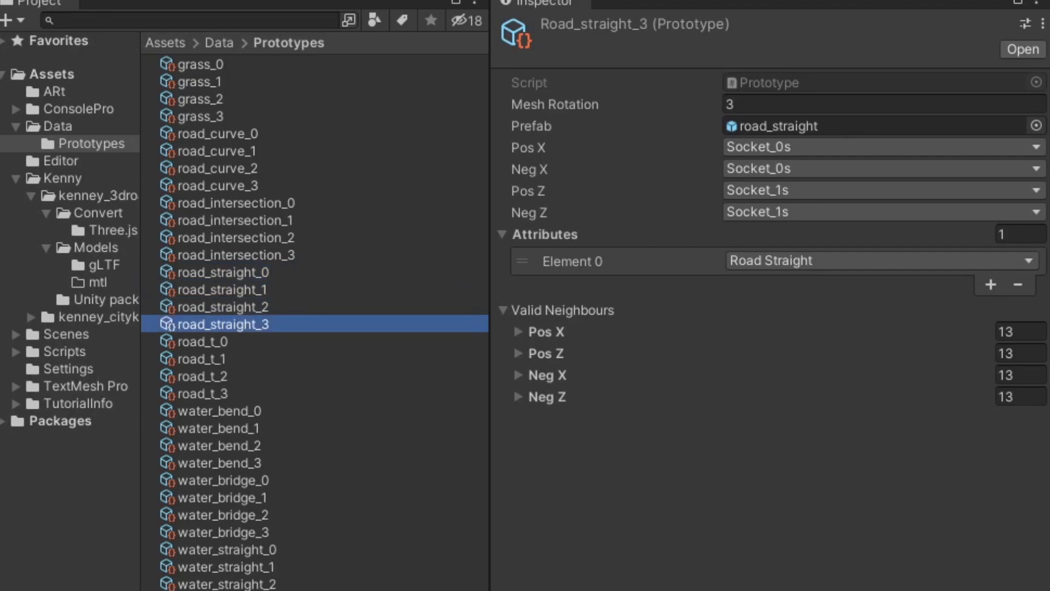
left_click(221, 168)
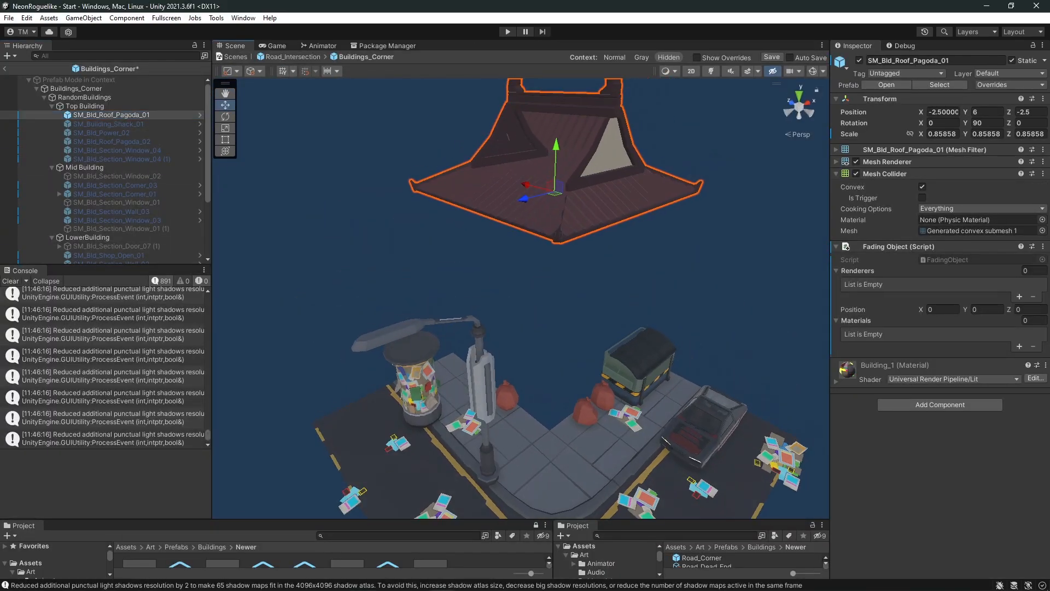
- Hide the building section objects and select SM_Bld_Section_Window_03
left_click(117, 220)
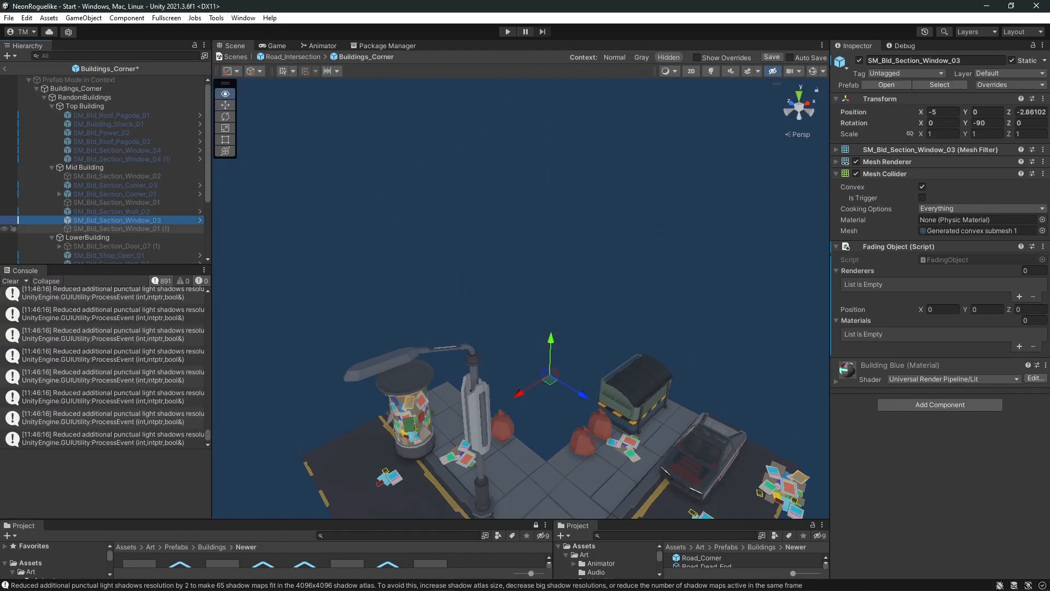
left_click(97, 180)
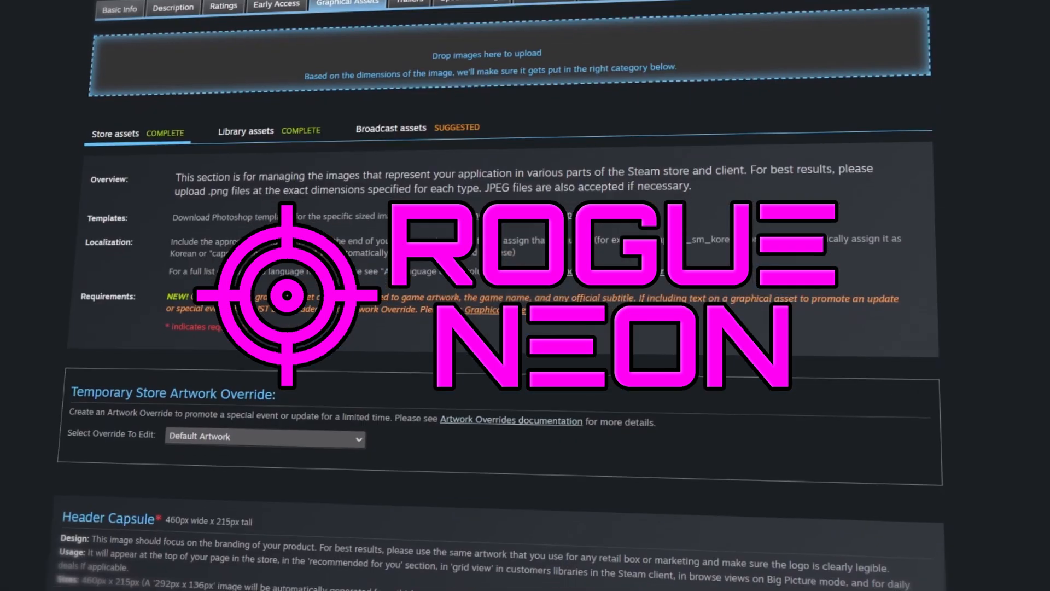
- Scroll the Store assets down to the Main Capsule neon street fight image
scroll("down", 3)
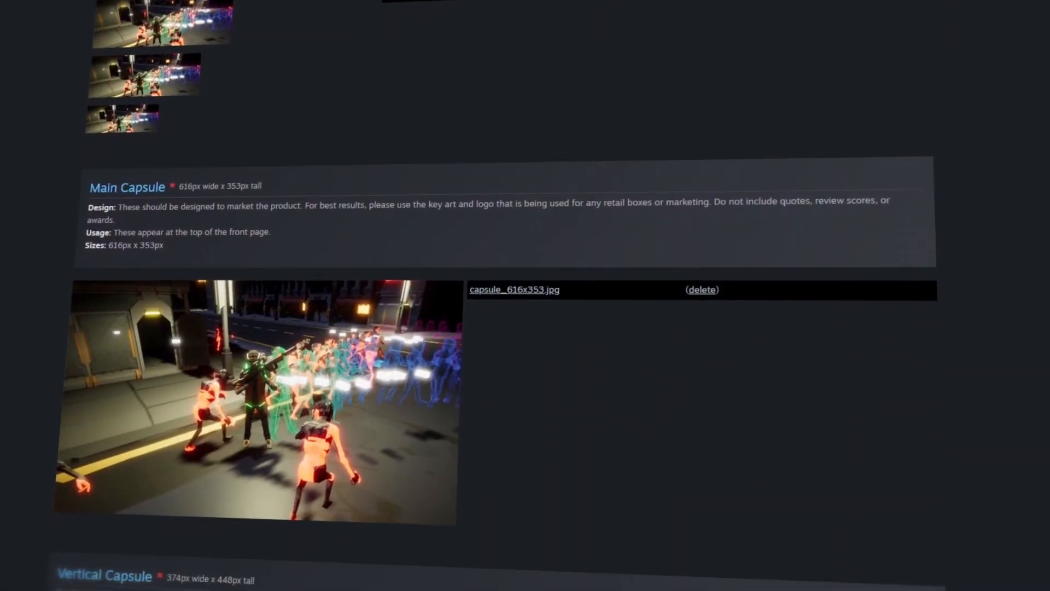
scroll("down", 3)
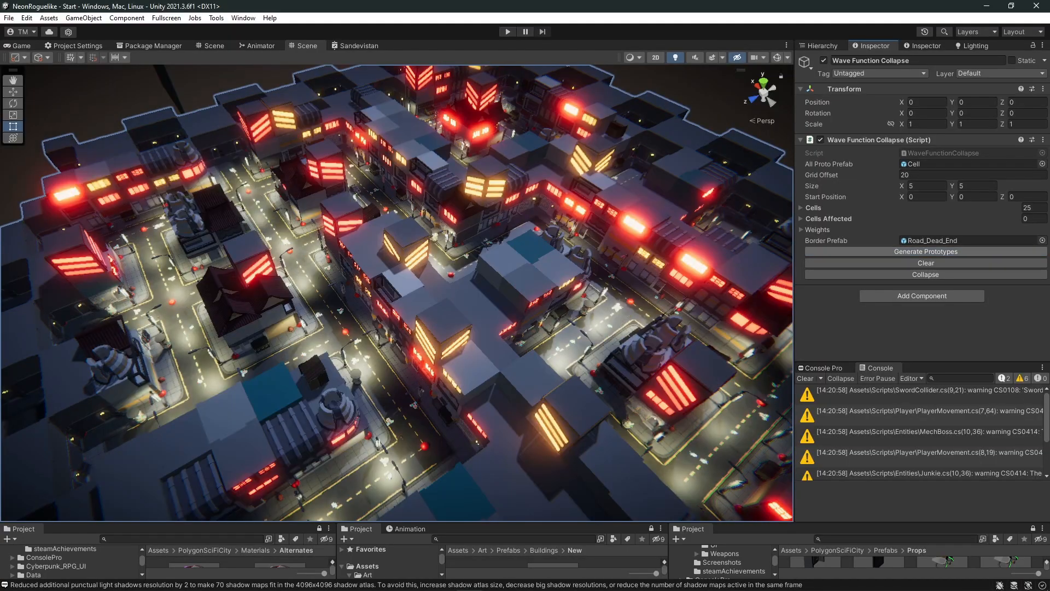
- Run Collapse on the Wave Function Collapse object to generate the 25-cell city grid
left_click(508, 32)
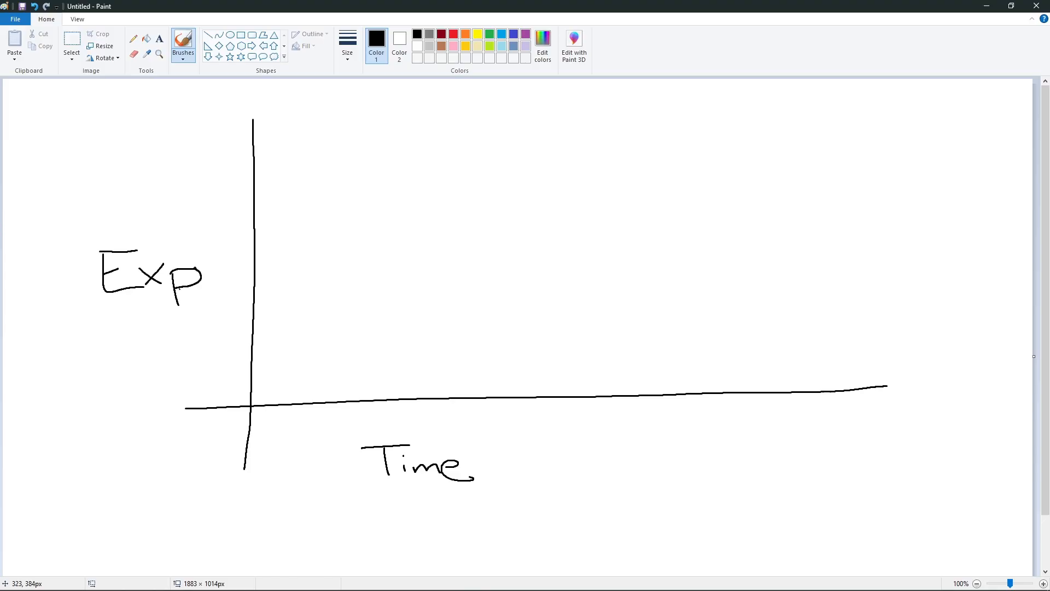
- Draw two axes with the Brushes tool and handwrite the labels Exp and Time
left_click(453, 33)
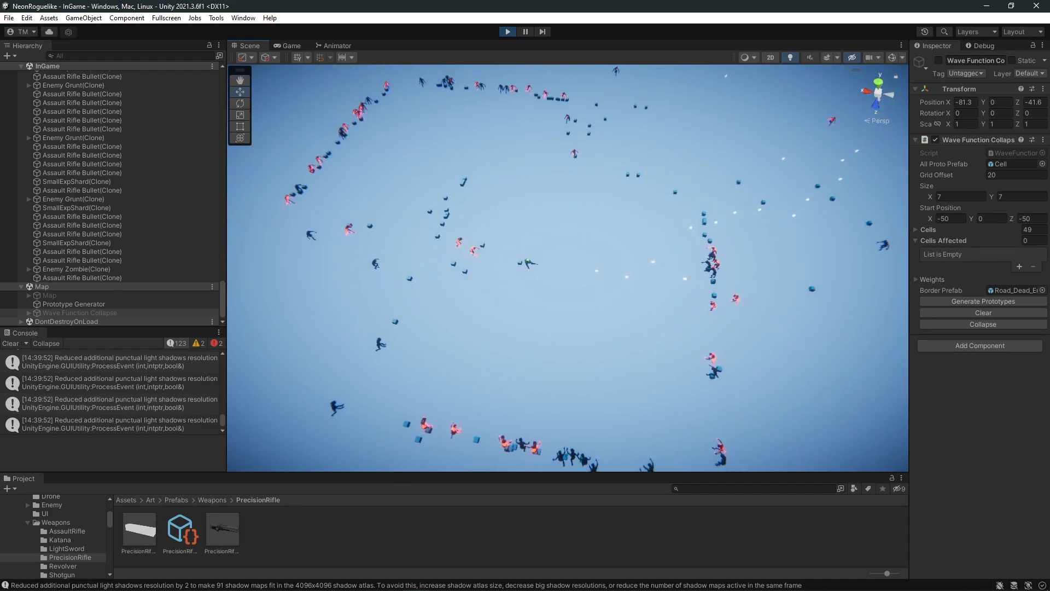
- Generate the map with Wave Function Collapse in Play mode and view the neon city
left_click(524, 32)
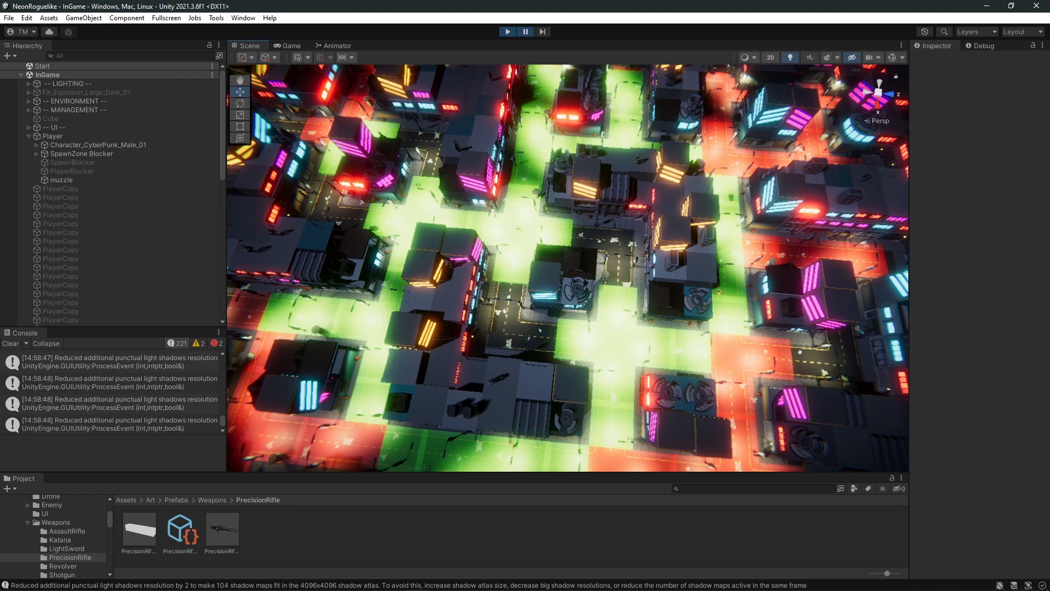
left_click(507, 31)
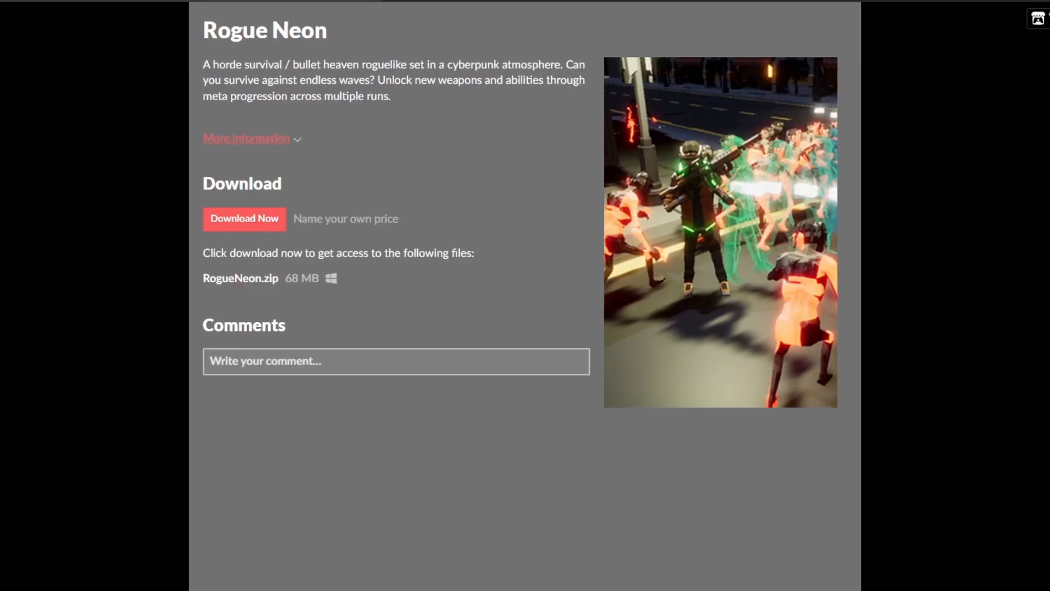
- Scroll the Rogue Neon page down to the name-your-own-price RogueNeon.zip download
scroll("down", 3)
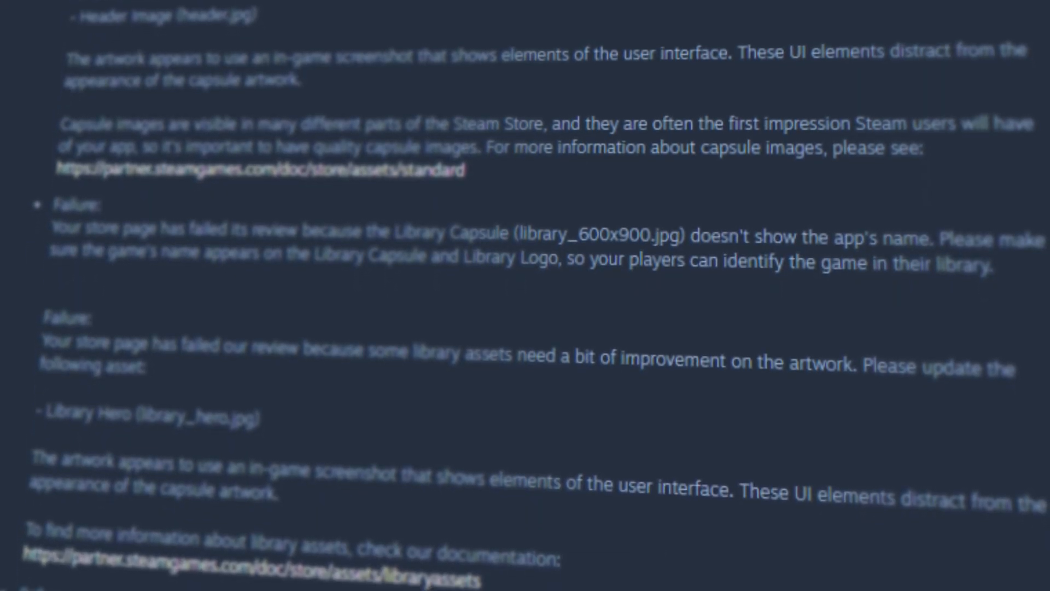
- Read through the listed failures for capsule images, library assets and About This
scroll("down", 3)
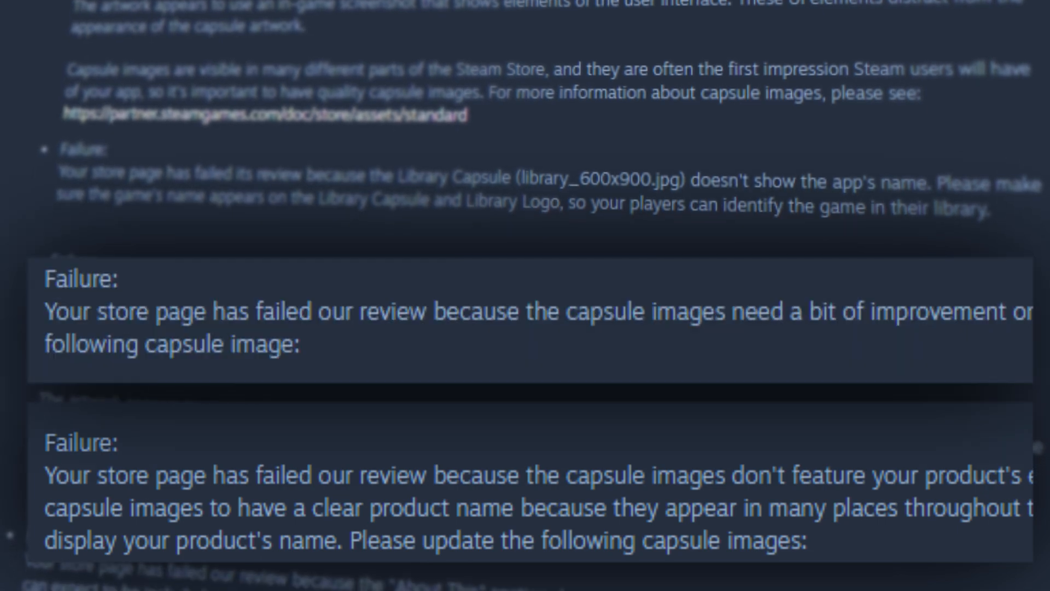
scroll("up", 3)
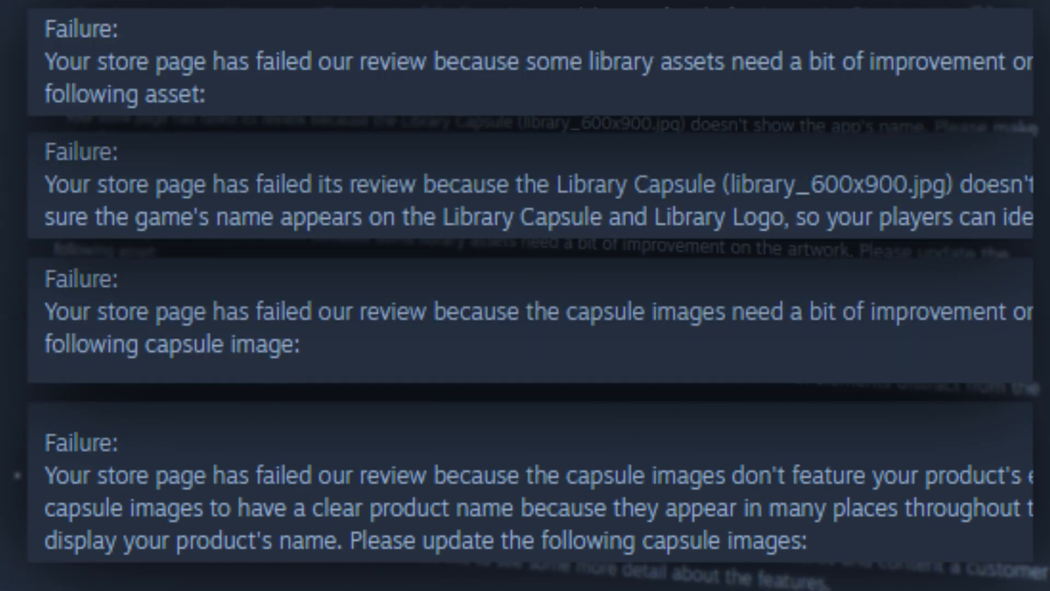
scroll("down", 3)
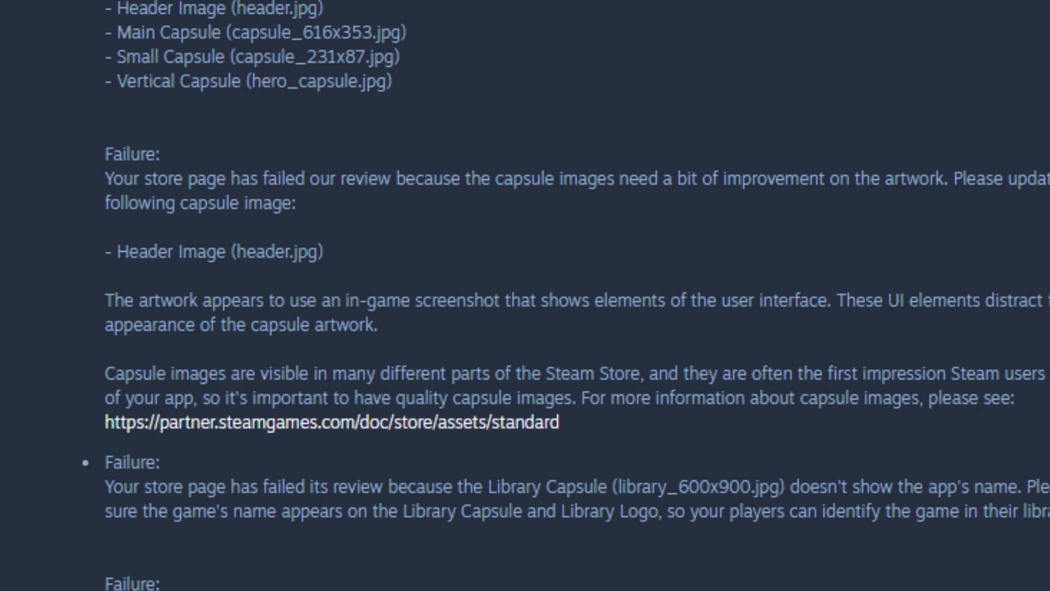
scroll("down", 3)
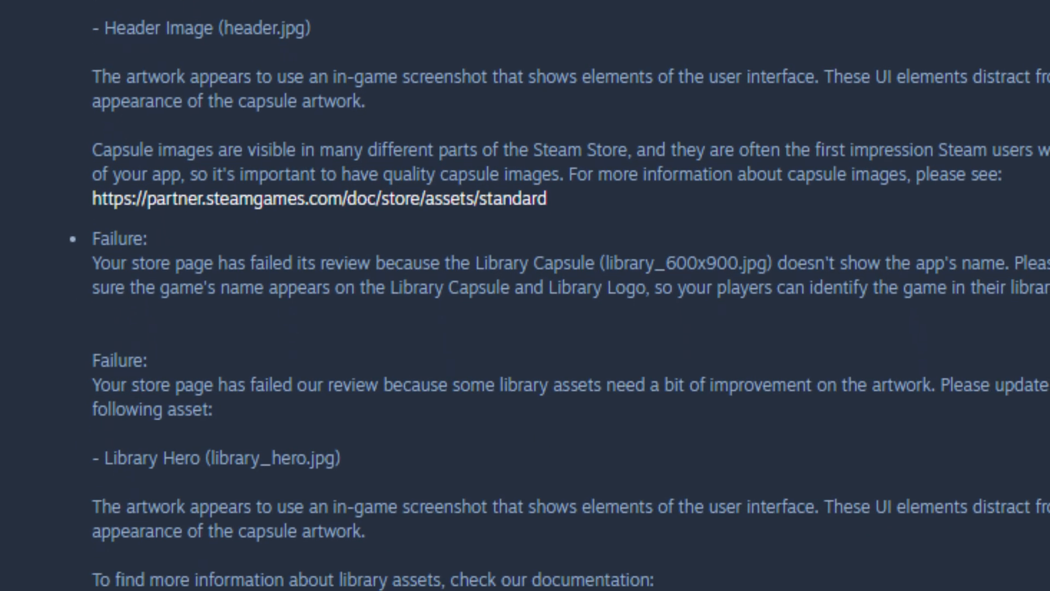
scroll("down", 3)
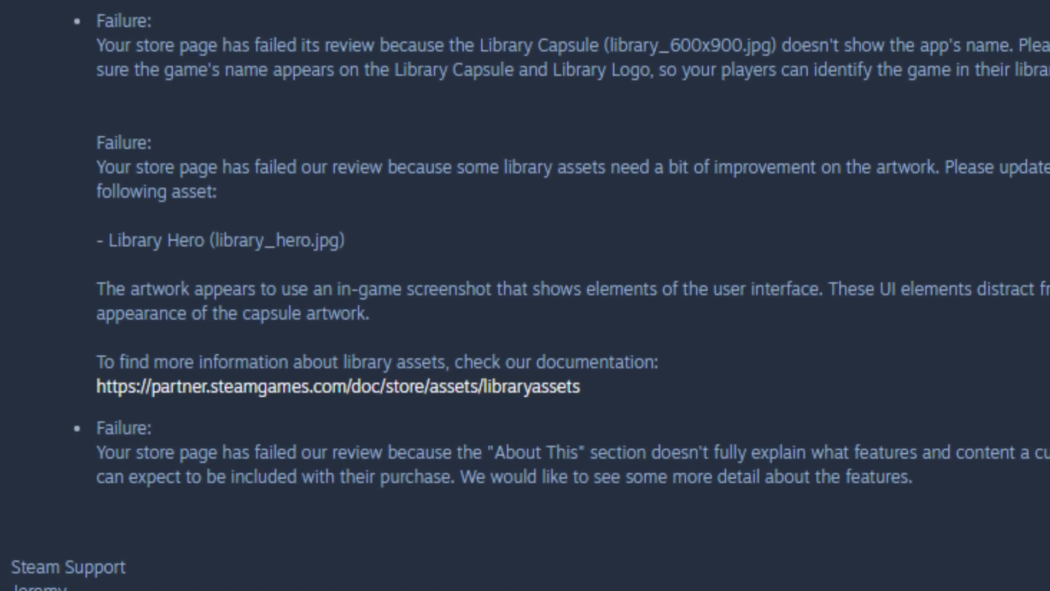
scroll("down", 3)
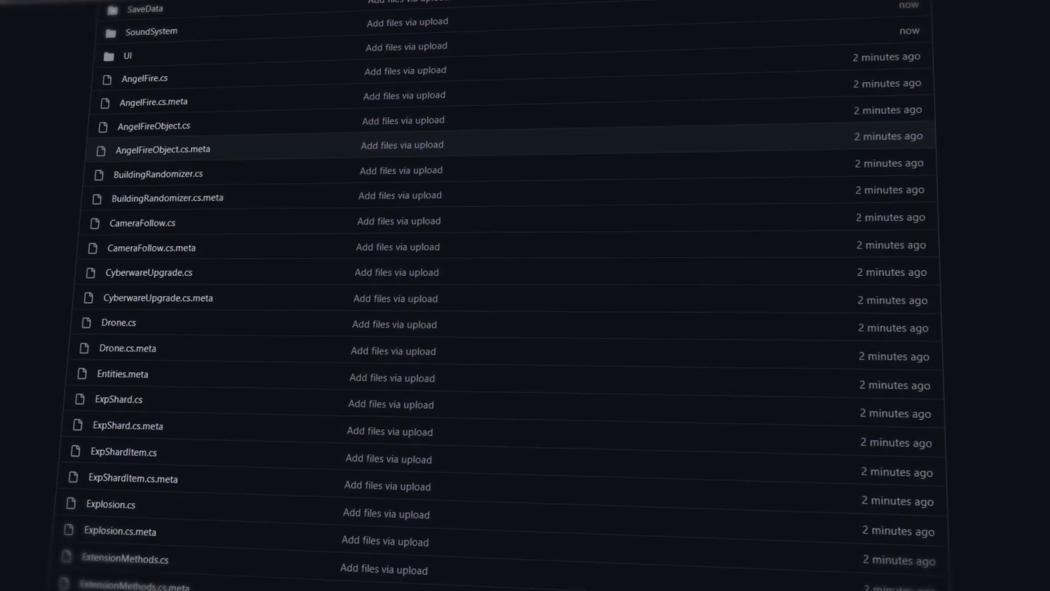
- Scroll the GitHub file list down to SteamAchievementManager.cs, UpgradeManager.cs, WeaponManager.cs and WeaponType.cs
scroll("down", 3)
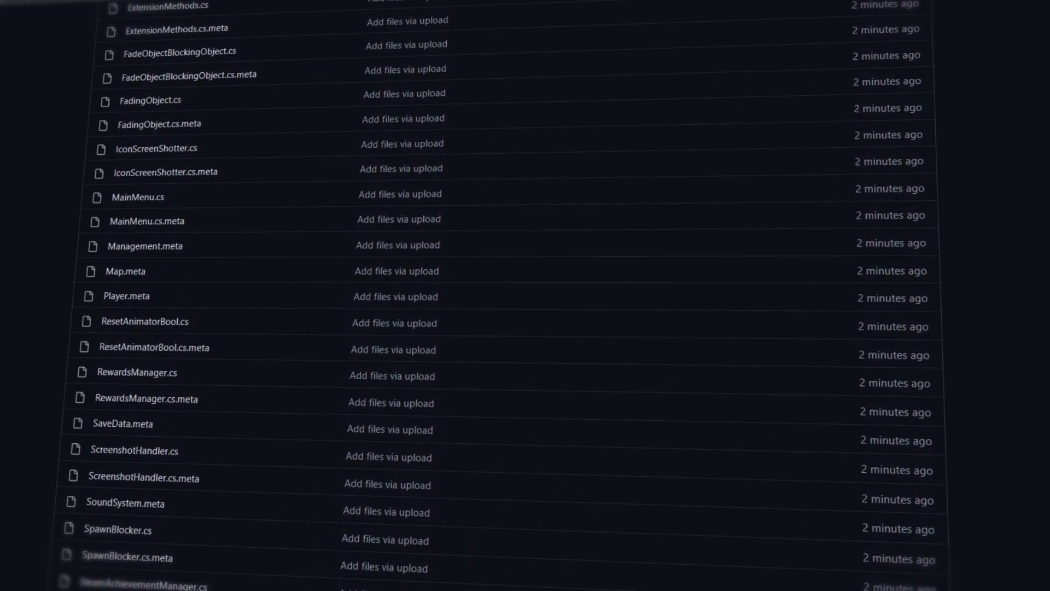
scroll("down", 3)
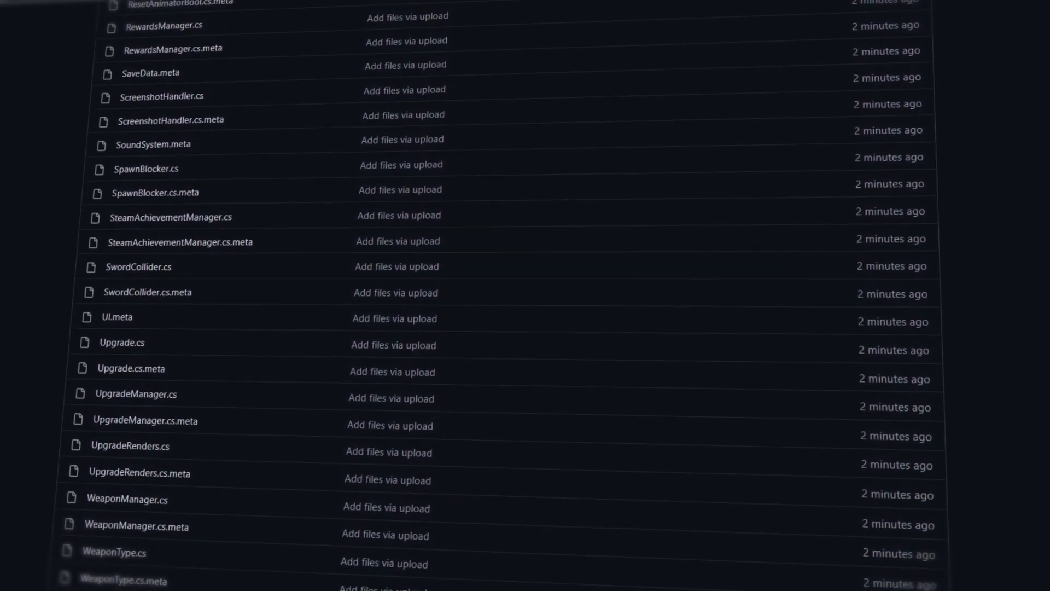